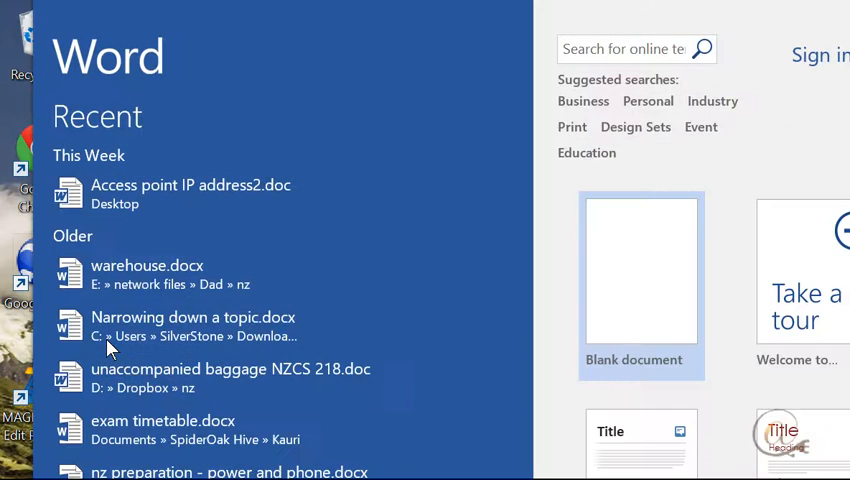
Step: Create a new blank document from the Word start screen
click(641, 271)
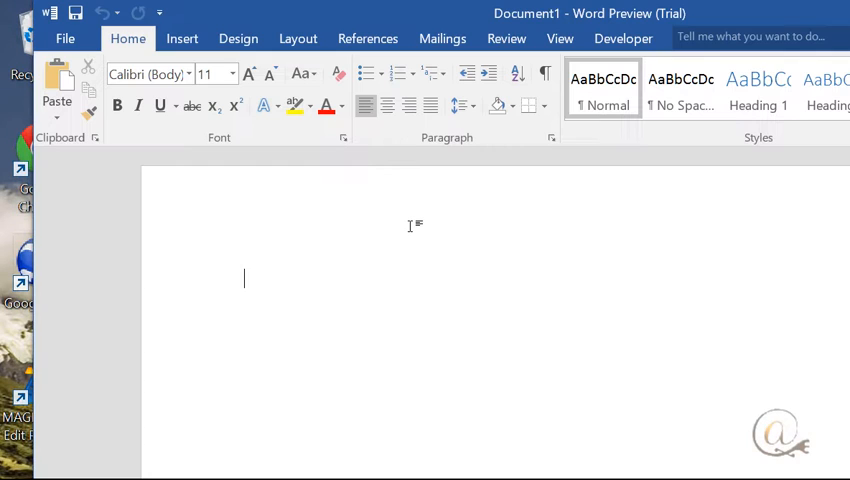
mouse_move(793, 405)
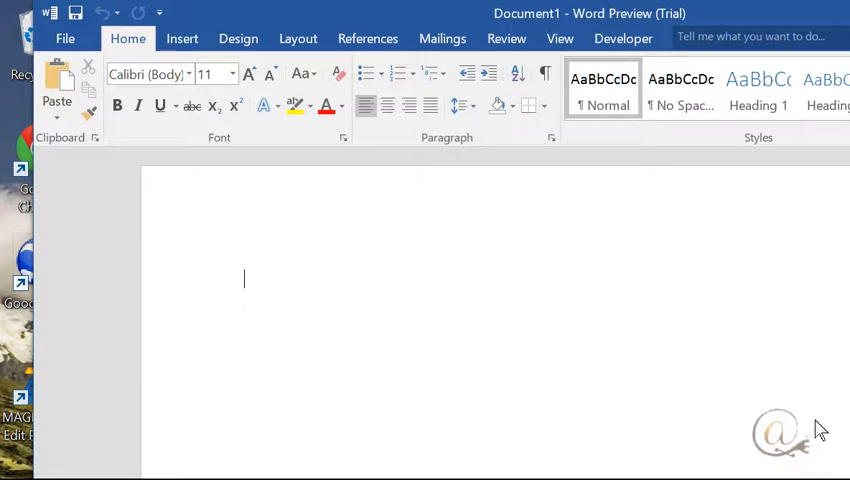
mouse_move(548, 318)
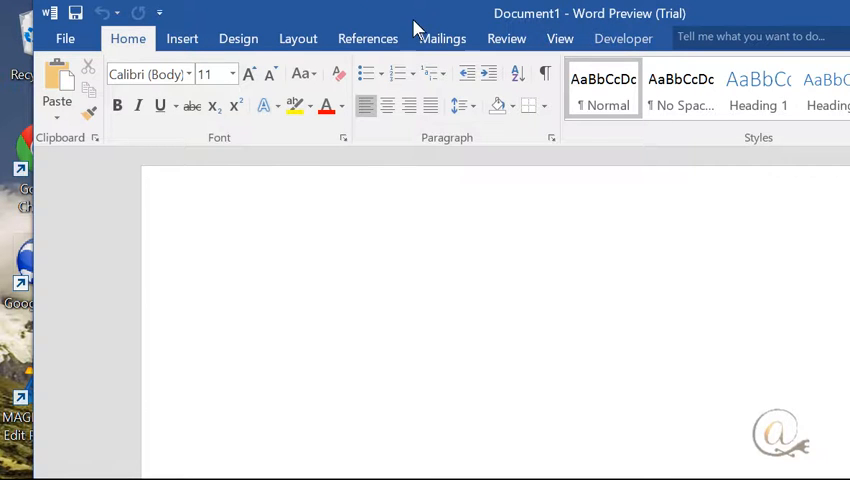
Step: Insert a Shockwave Flash Object from Developer's More Controls and widen it rightward
click(623, 38)
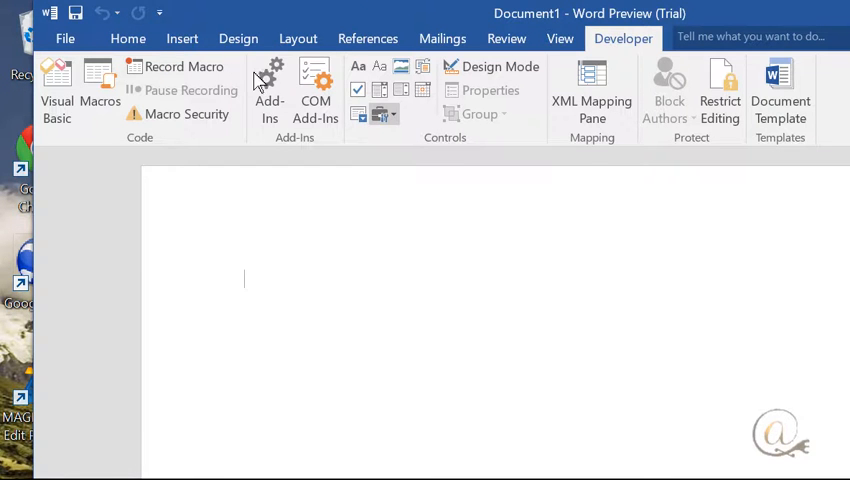
click(383, 113)
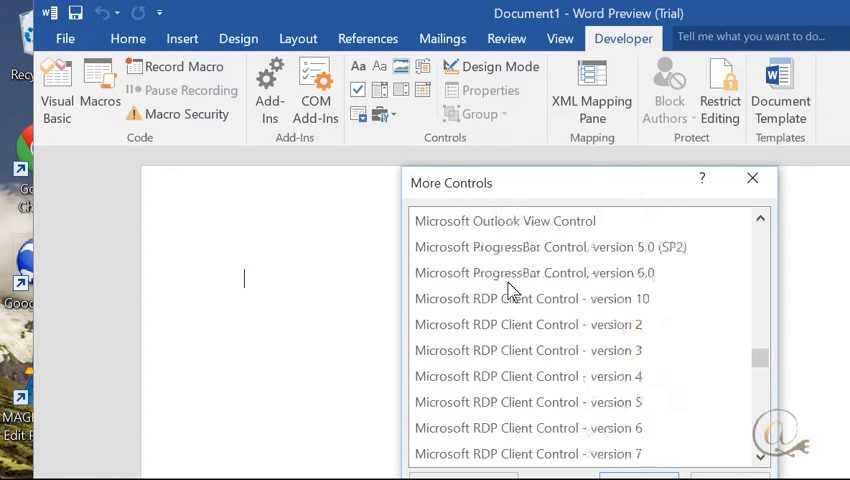
scroll(down, 3)
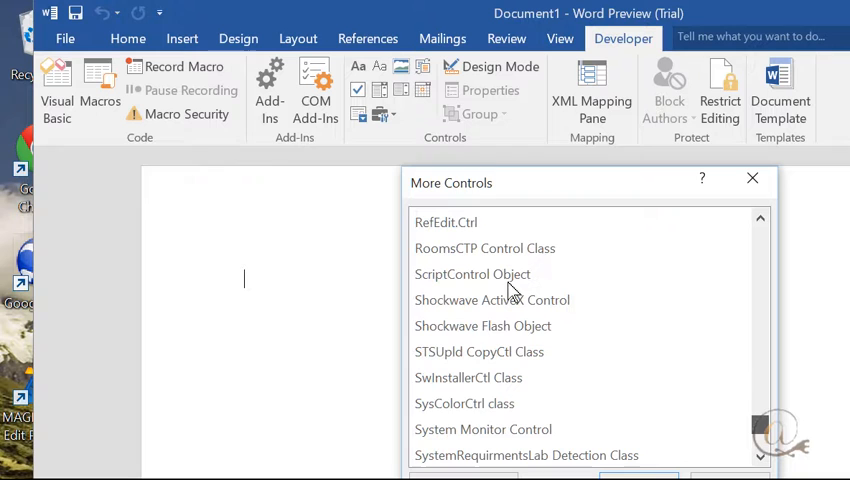
click(483, 325)
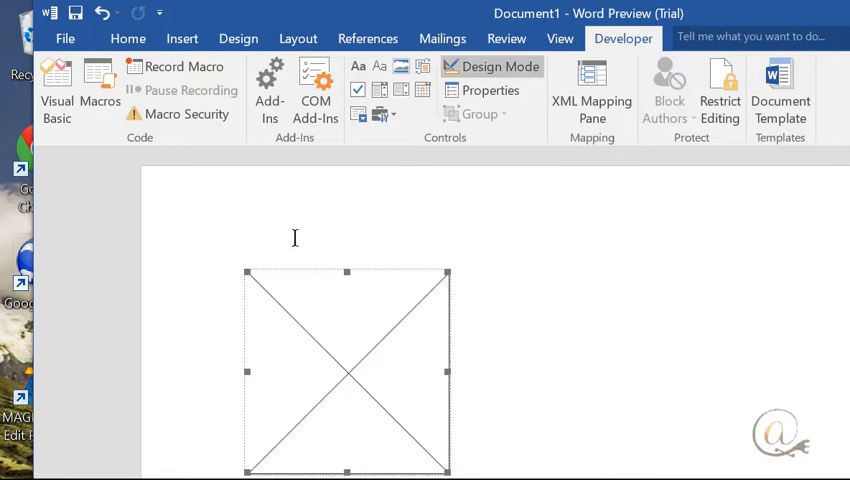
mouse_move(373, 251)
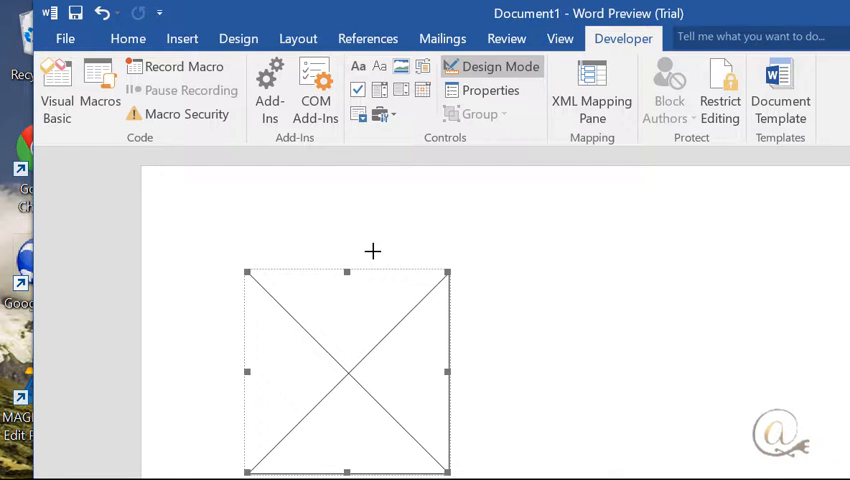
drag(450, 372, 765, 372)
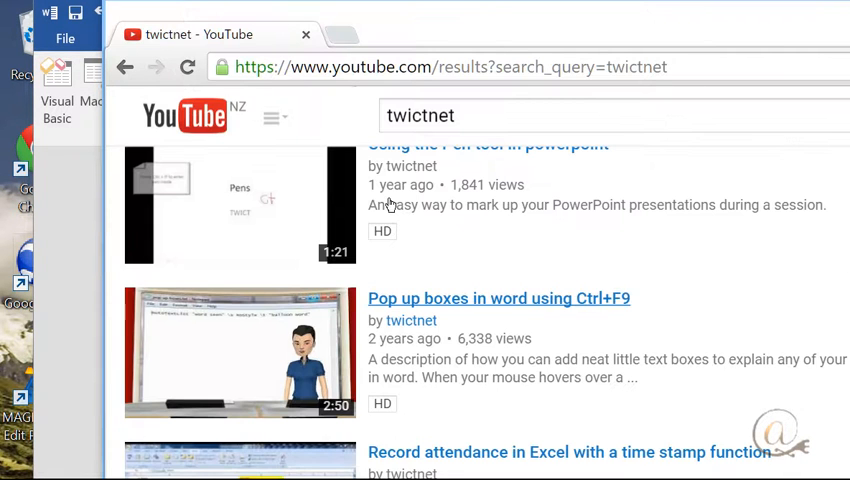
Step: Open the link menu for the 'Pop up boxes in word using Ctrl+F9' video
right_click(498, 298)
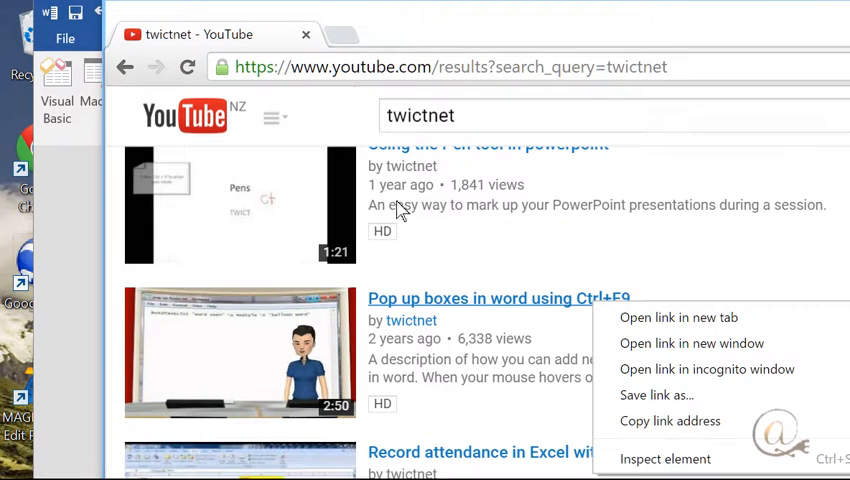
mouse_move(669, 420)
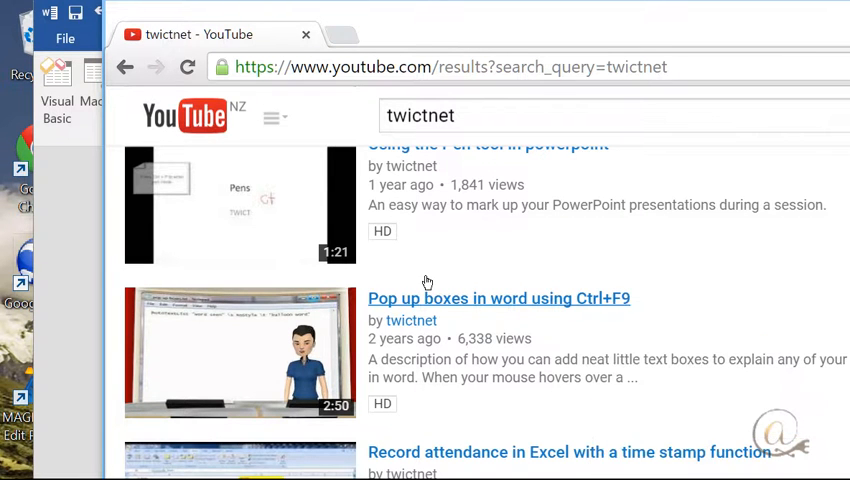
mouse_move(35, 227)
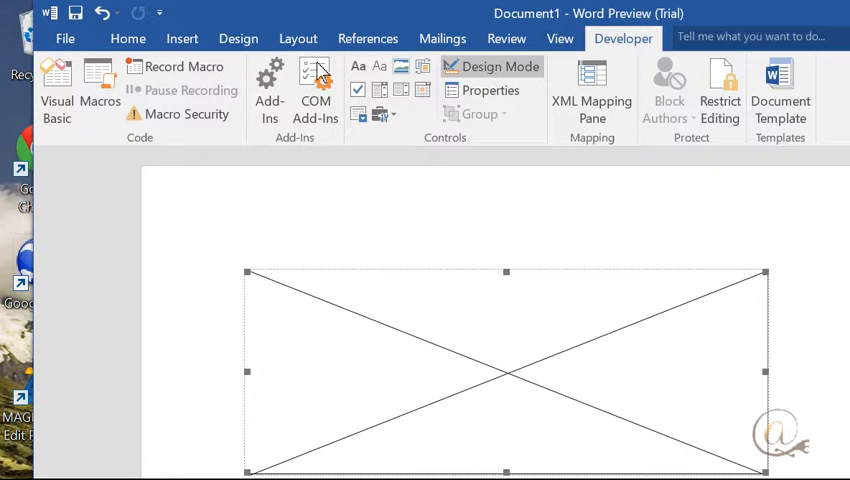
Step: Set the Flash control's Movie property to the video's YouTube v/ URL
click(489, 91)
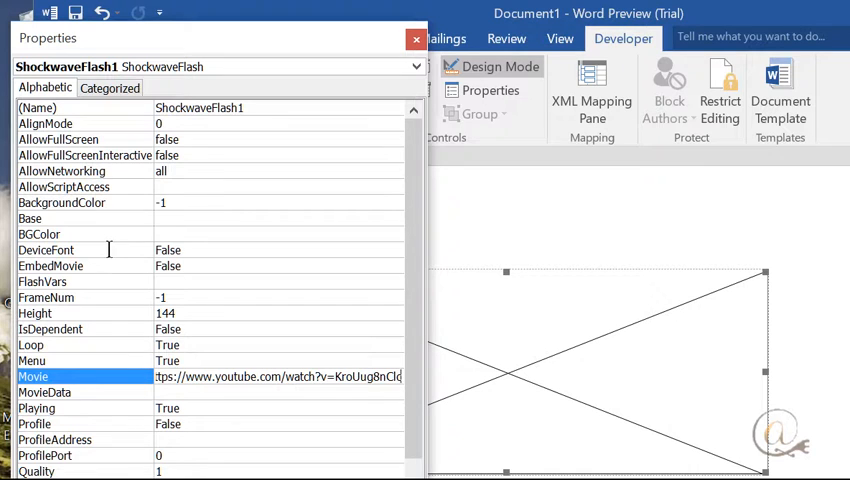
mouse_move(213, 247)
text(/)
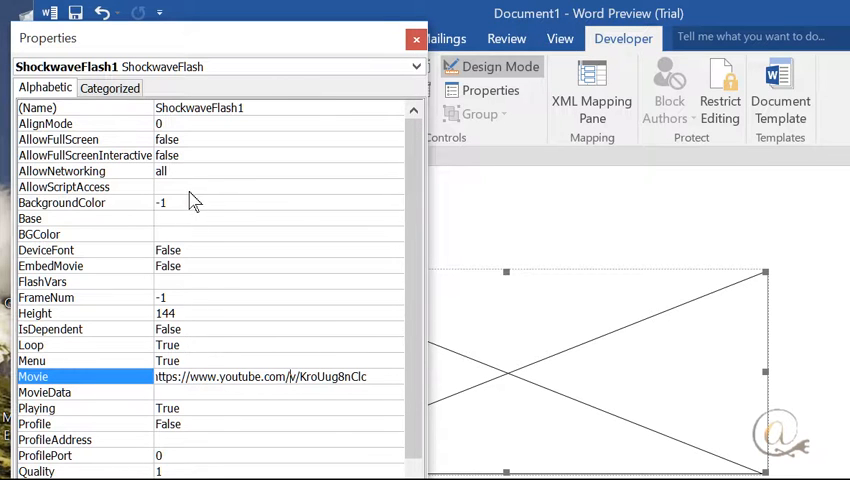
click(416, 38)
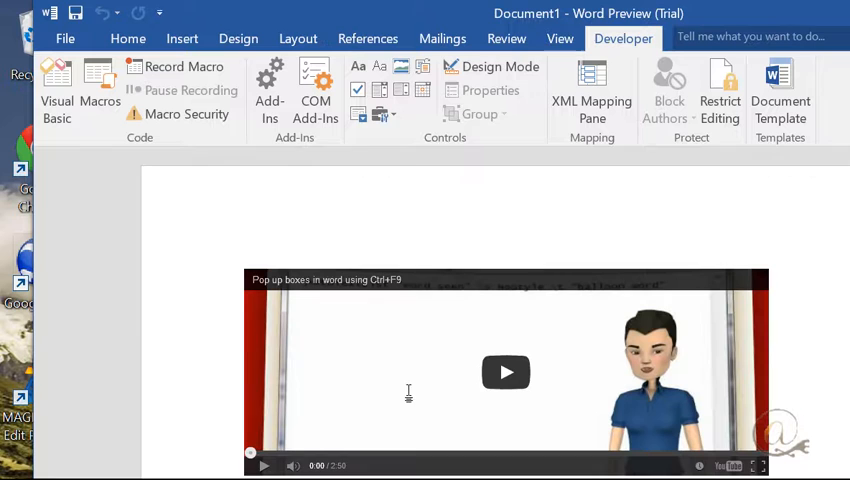
mouse_move(335, 236)
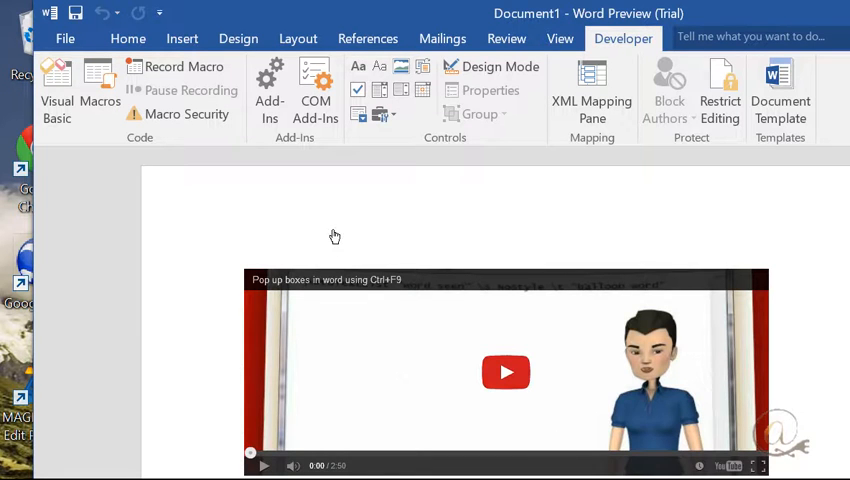
Step: Play the embedded 'Pop up boxes in word using Ctrl+F9' video
click(506, 372)
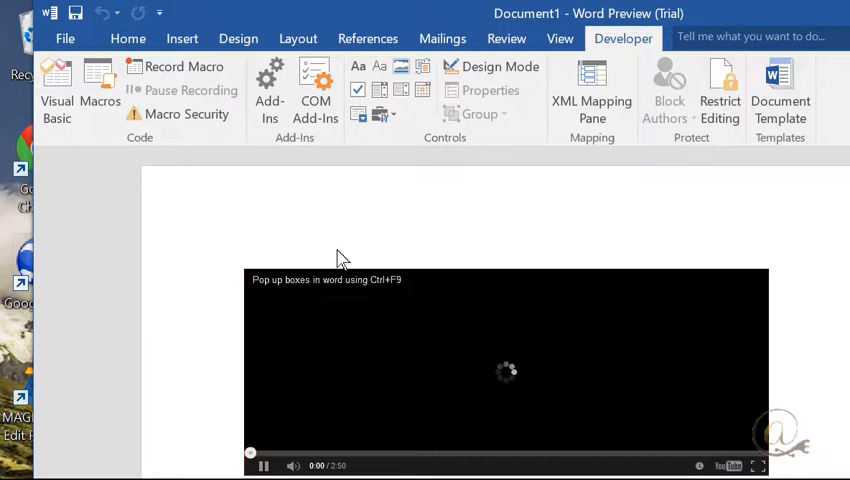